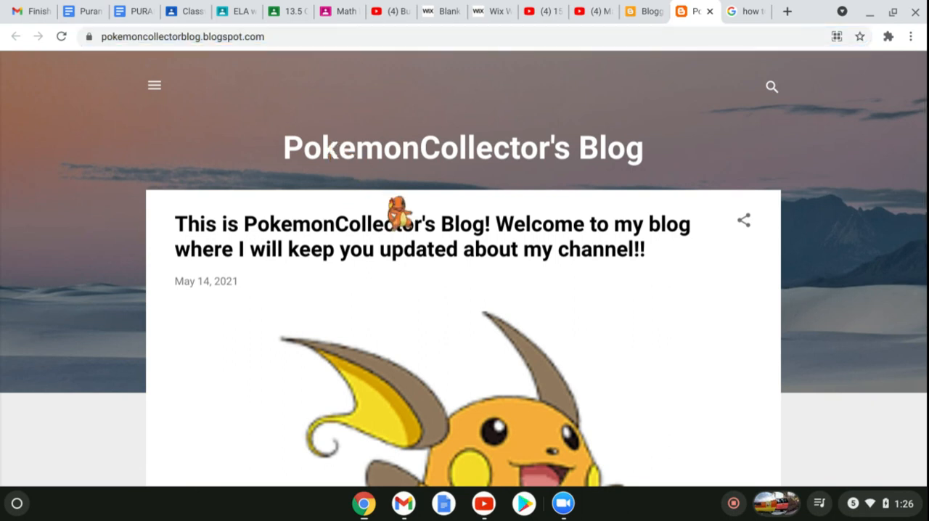
Scroll down the blog home page to reach the welcome post's comments
scroll("down", 3)
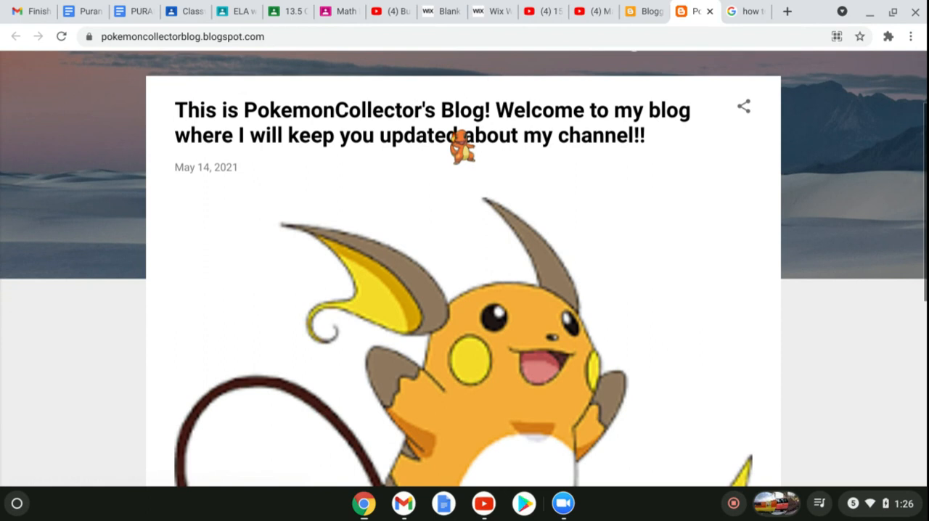
scroll("down", 3)
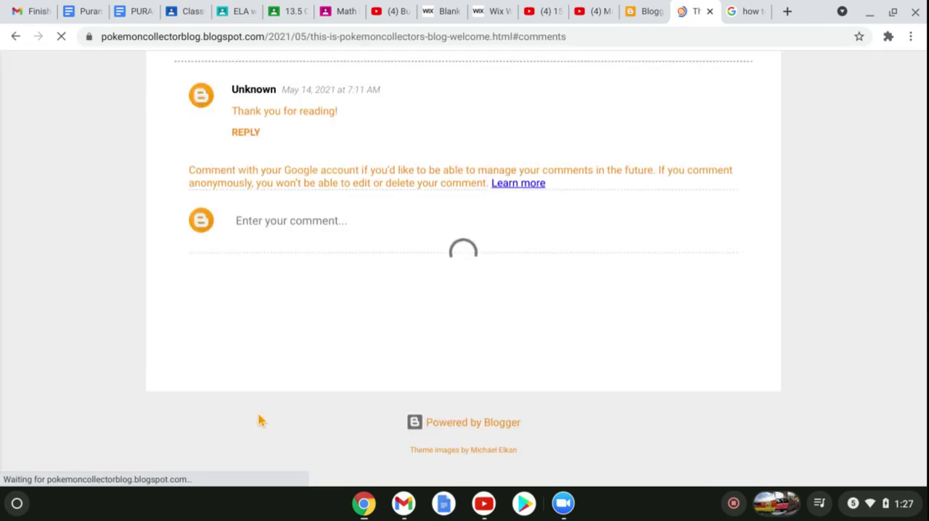
Begin a reply to the 'Thank you for reading!' comment, then return to the post's top
scroll("up", 3)
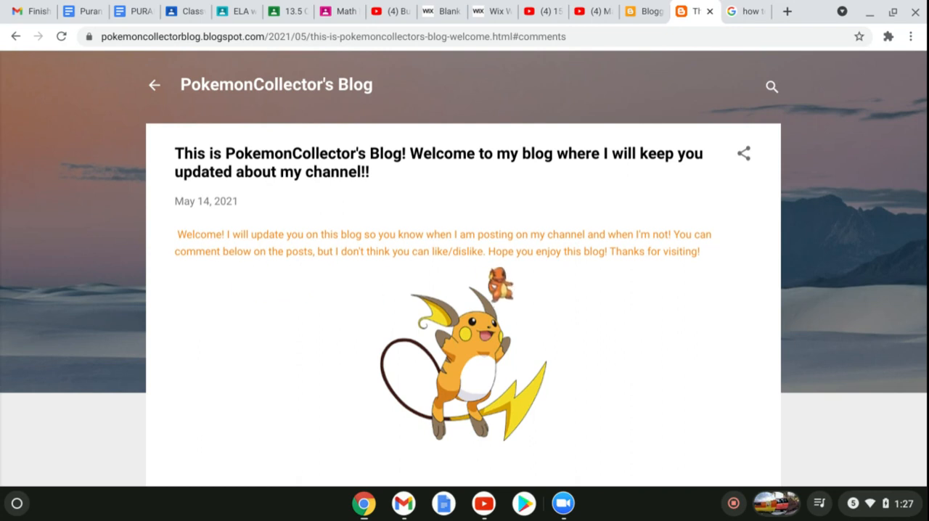
scroll("down", 3)
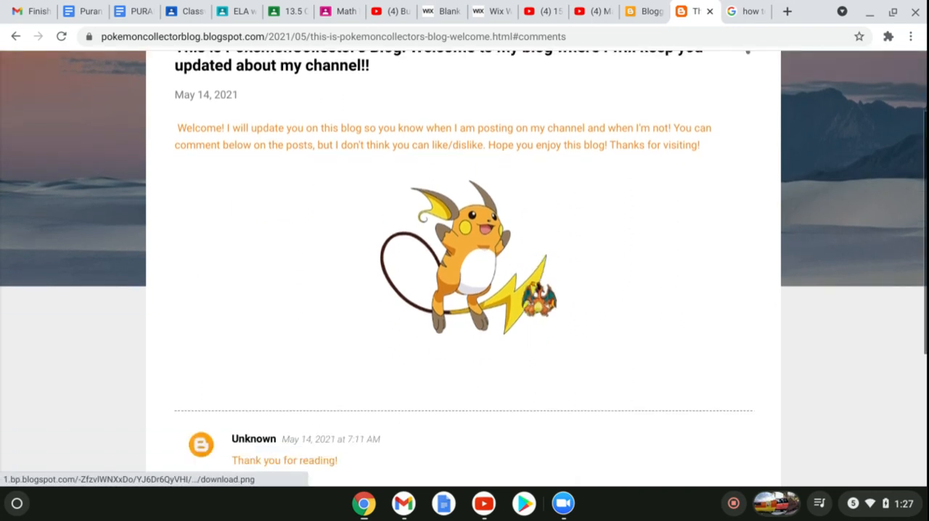
scroll("down", 3)
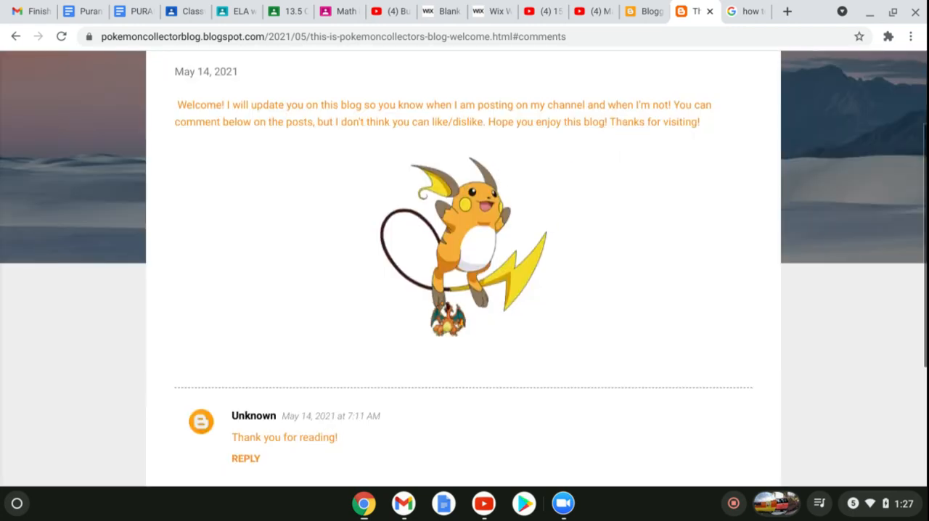
scroll("down", 3)
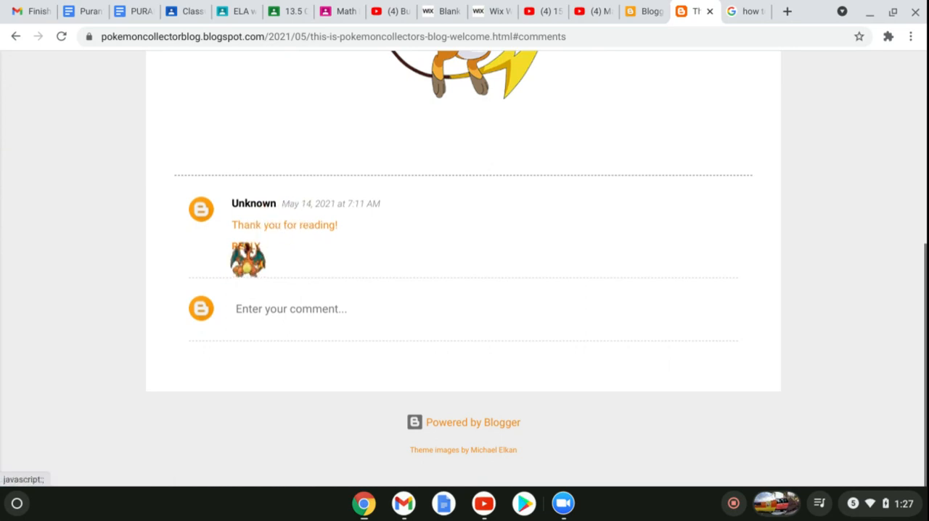
left_click(246, 243)
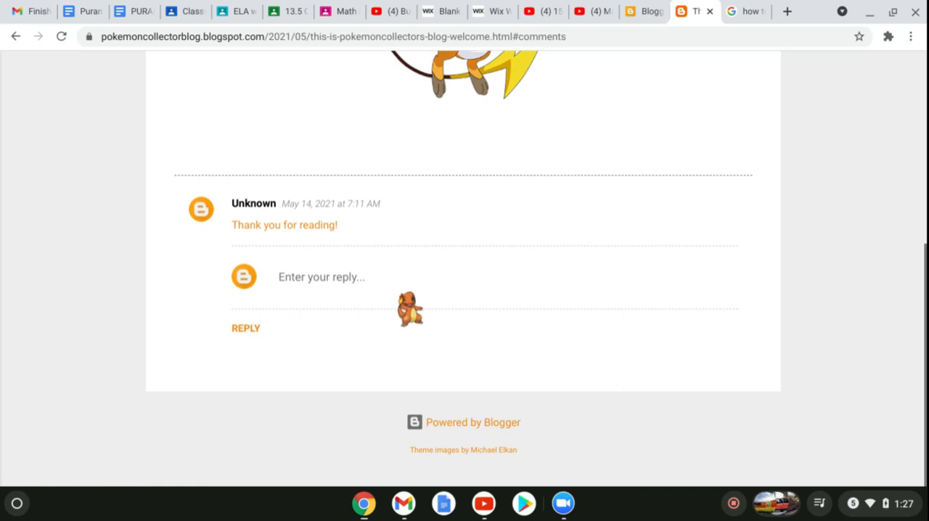
scroll("up", 3)
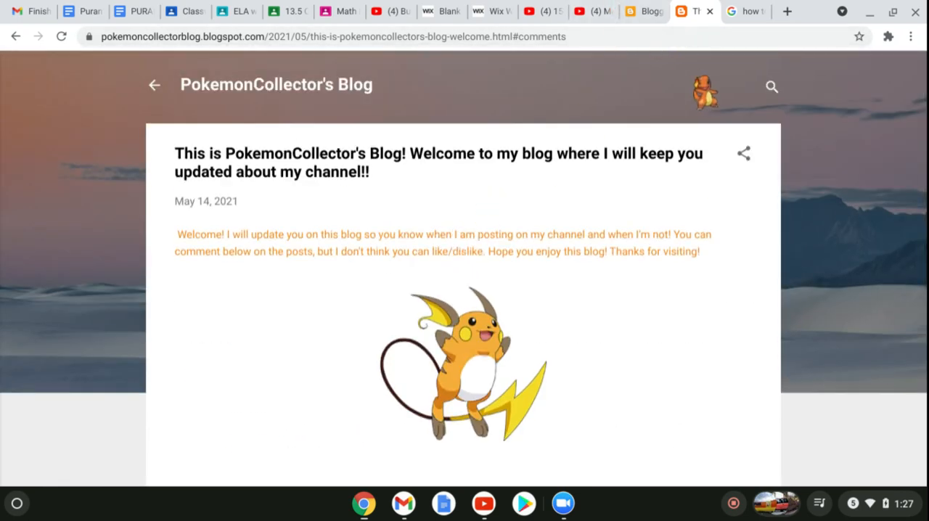
Search the blog for 'This is PokemonCollector'
left_click(771, 87)
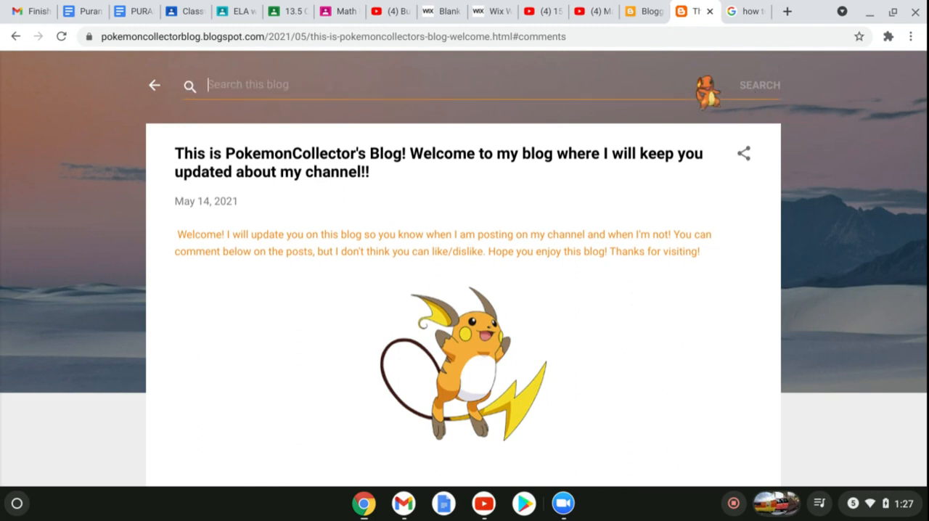
type("This is")
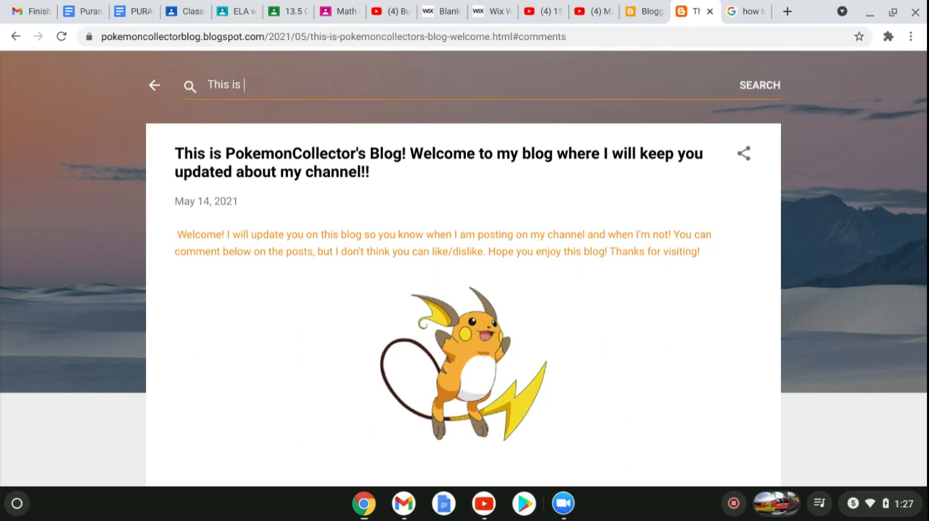
type("Pokemo")
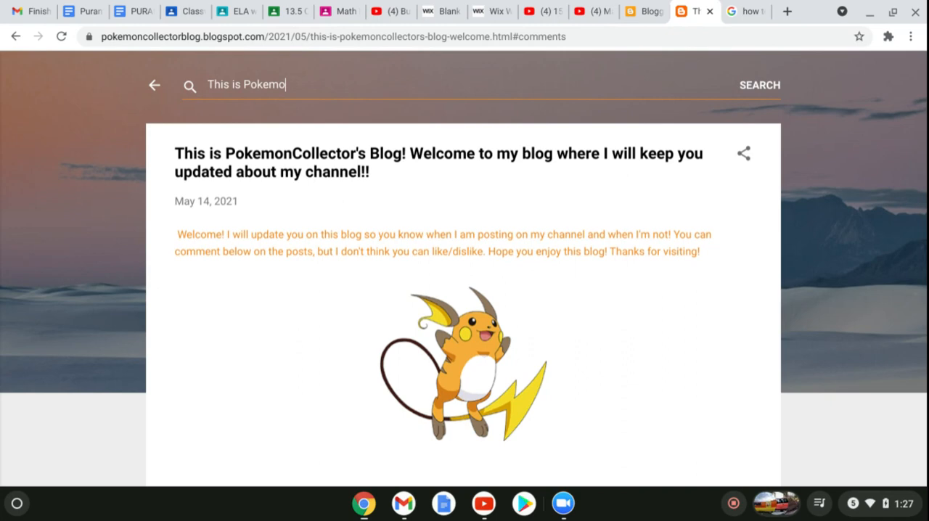
type("nCollector's")
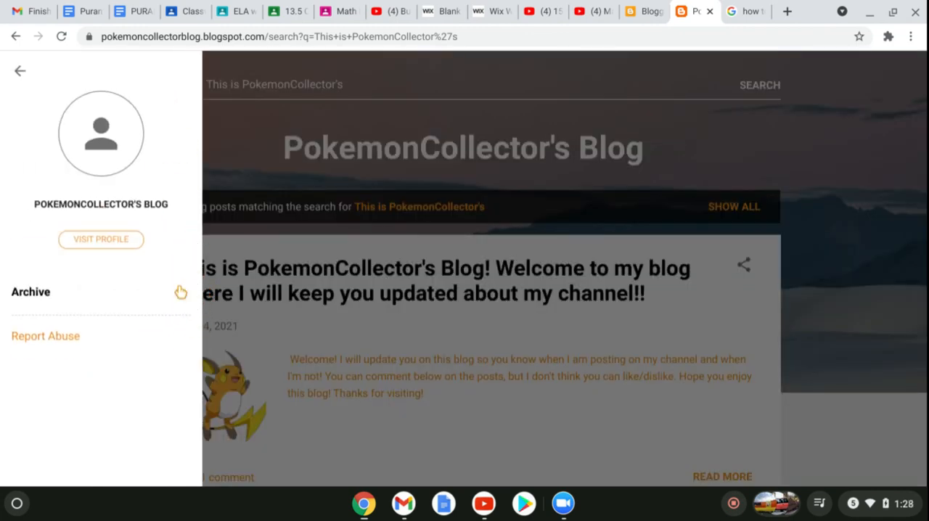
Expand the blog archive and browse the May 2021 posts
left_click(31, 292)
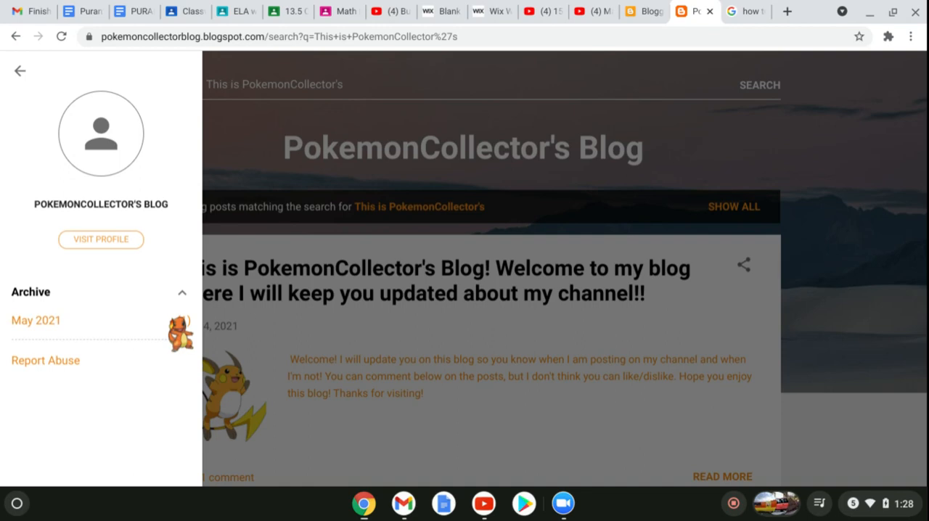
left_click(36, 320)
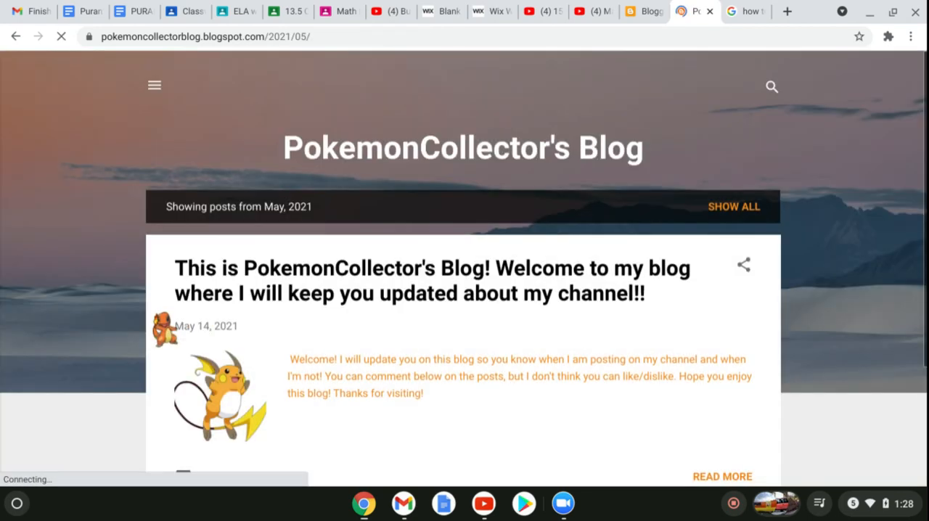
scroll("down", 3)
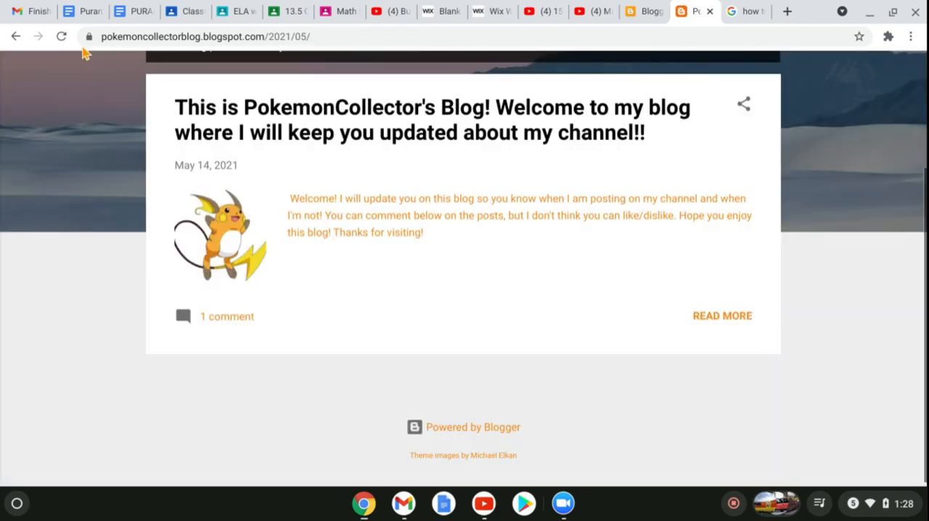
scroll("up", 3)
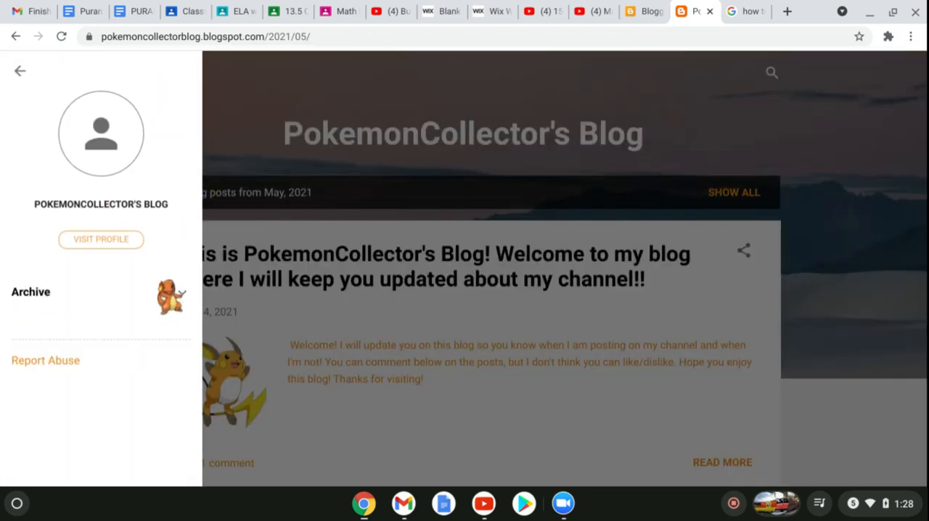
Toggle the archive panel again and open the blog owner's profile page
left_click(32, 291)
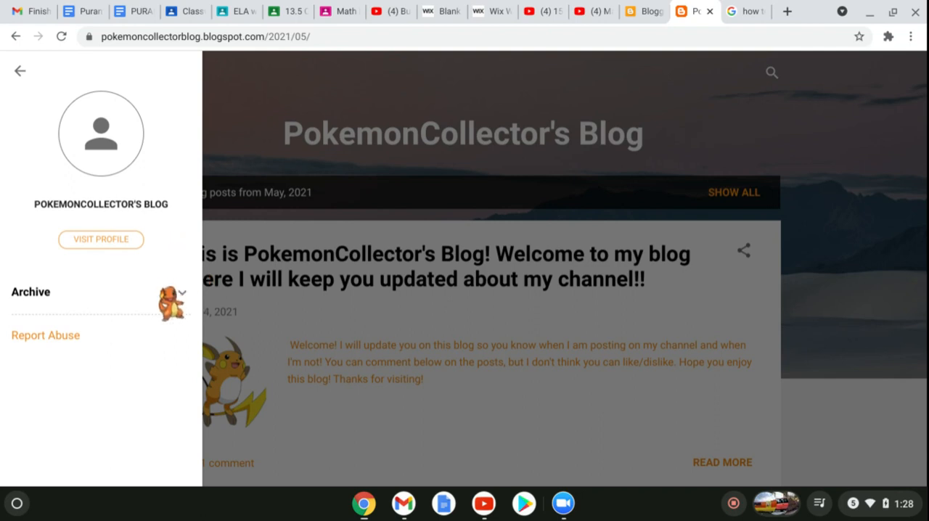
left_click(185, 292)
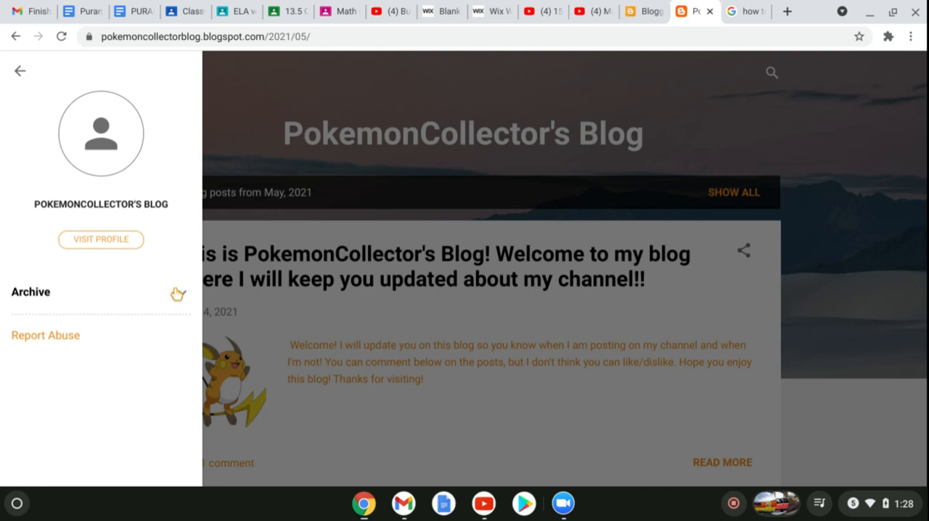
left_click(45, 335)
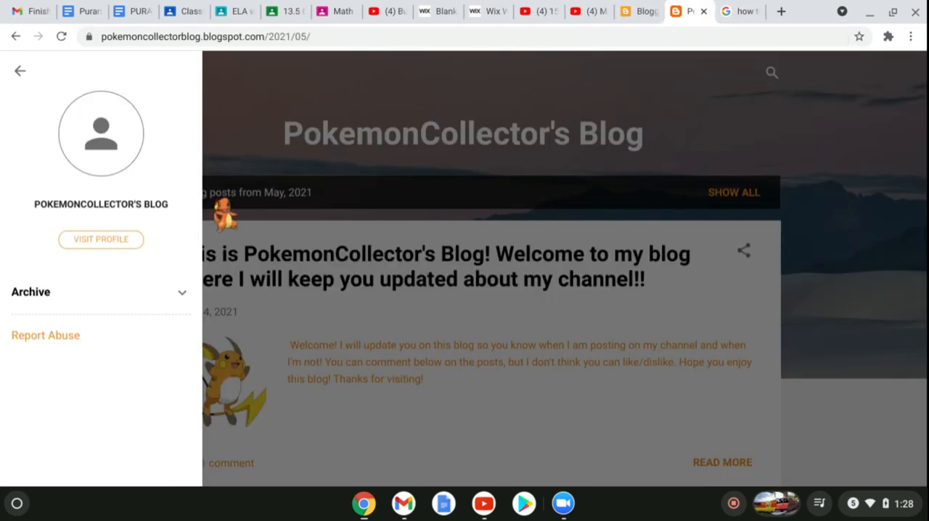
left_click(101, 238)
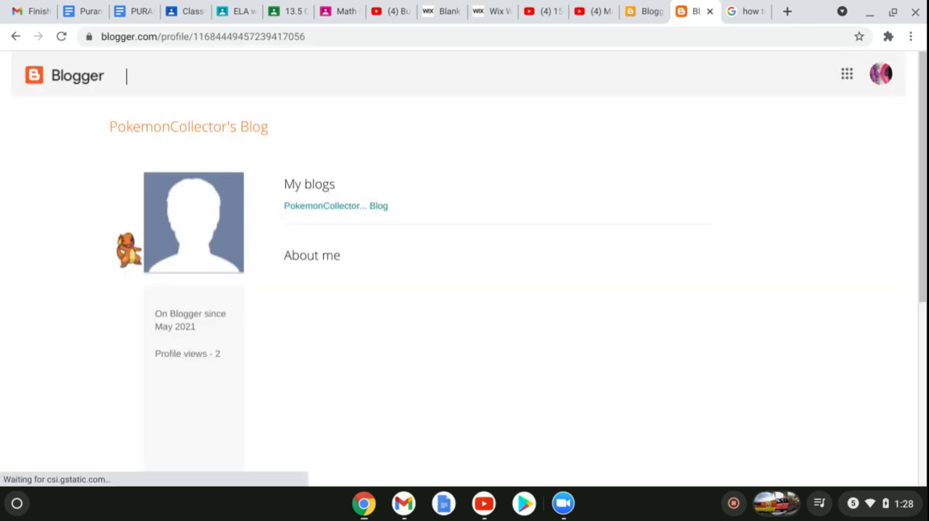
mouse_move(335, 206)
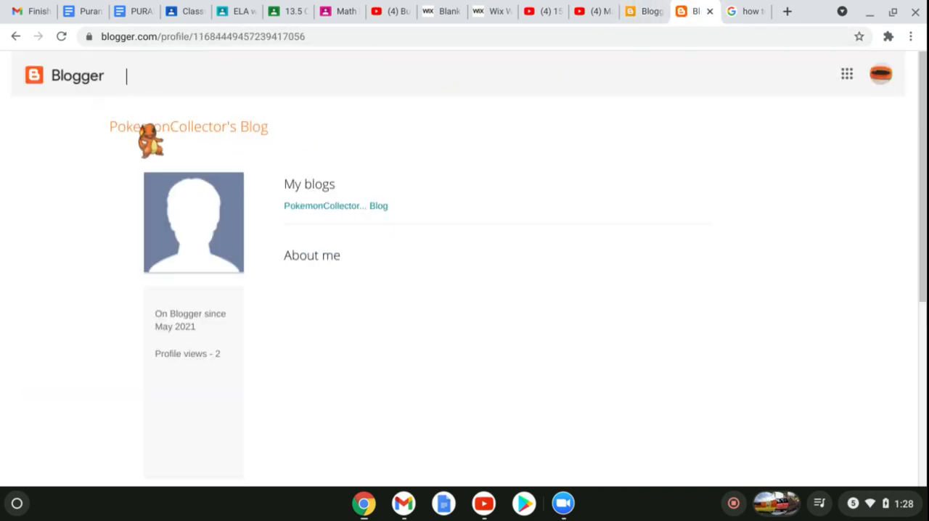
mouse_move(335, 205)
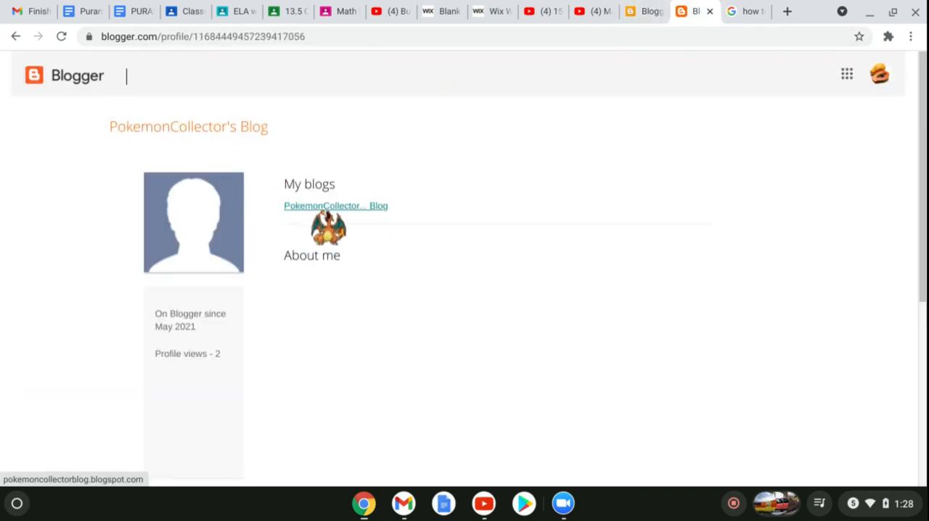
Return to PokemonCollector's Blog home page via the My blogs link
left_click(336, 206)
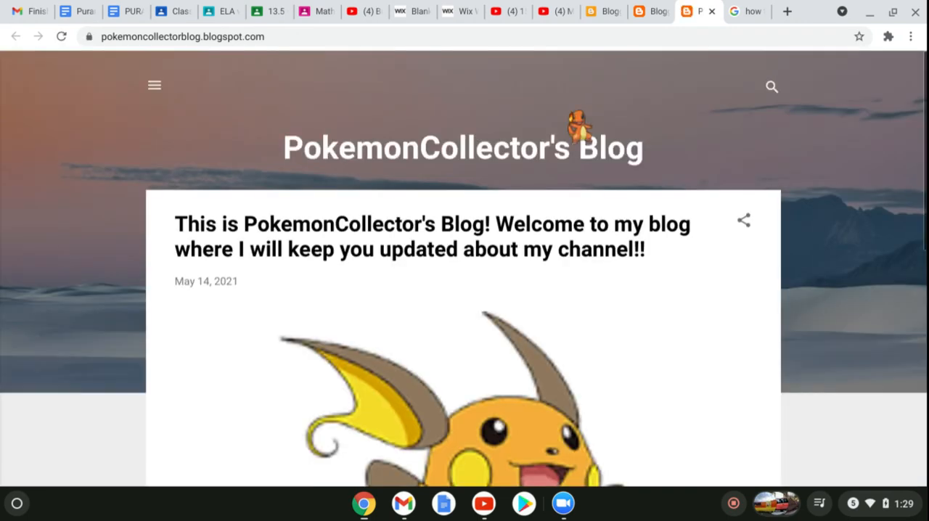
scroll("down", 3)
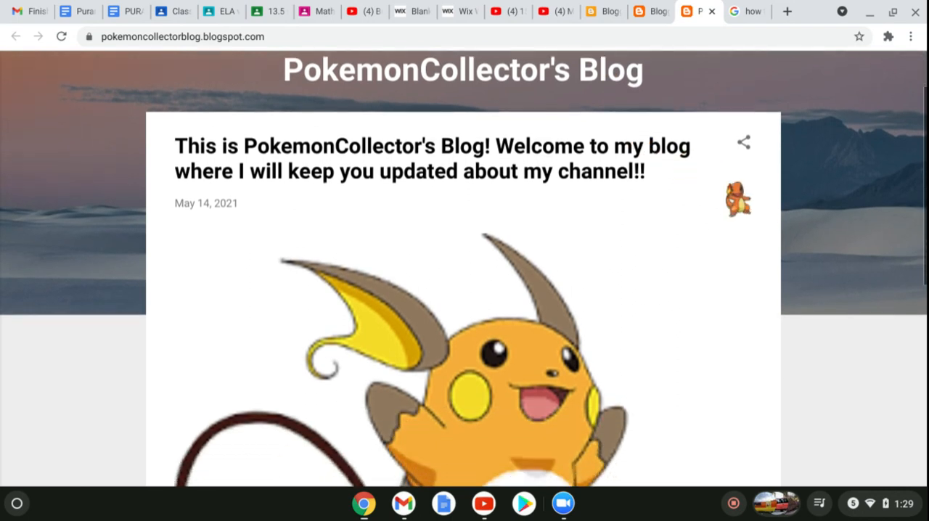
left_click(743, 142)
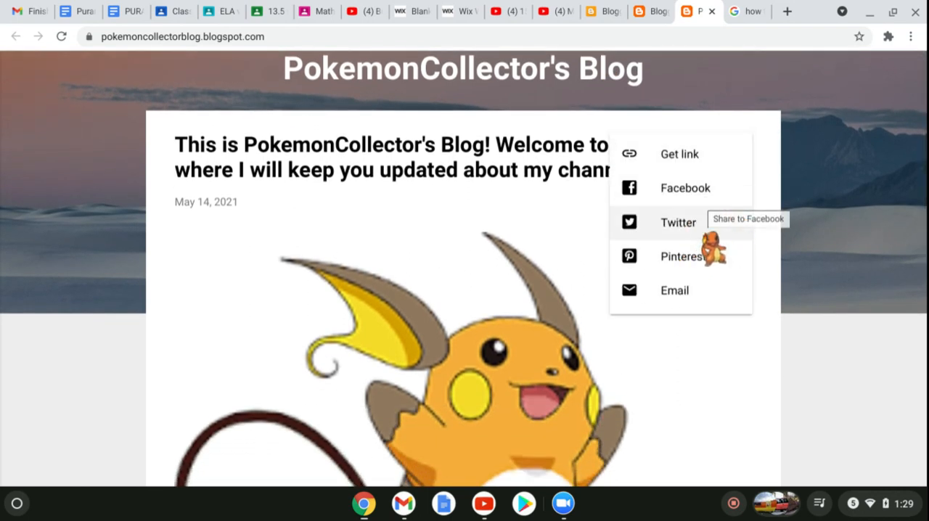
scroll("down", 3)
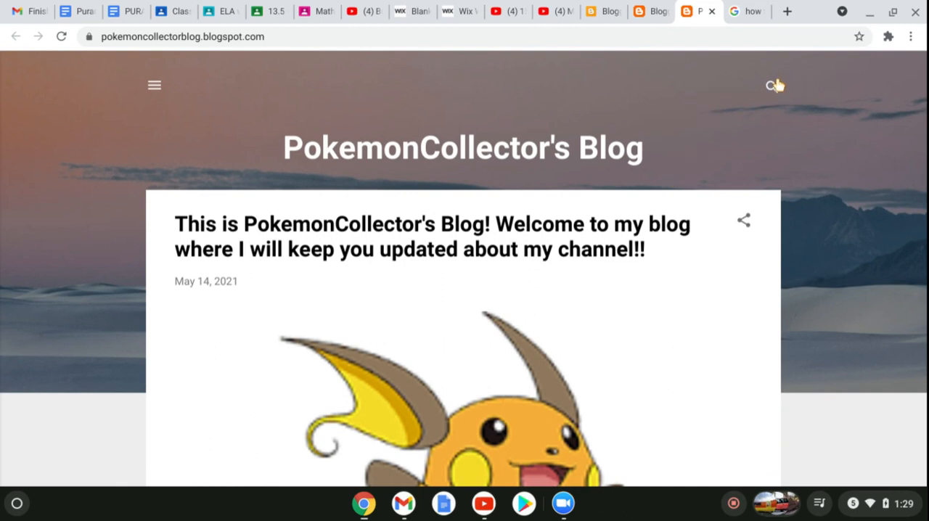
mouse_move(775, 78)
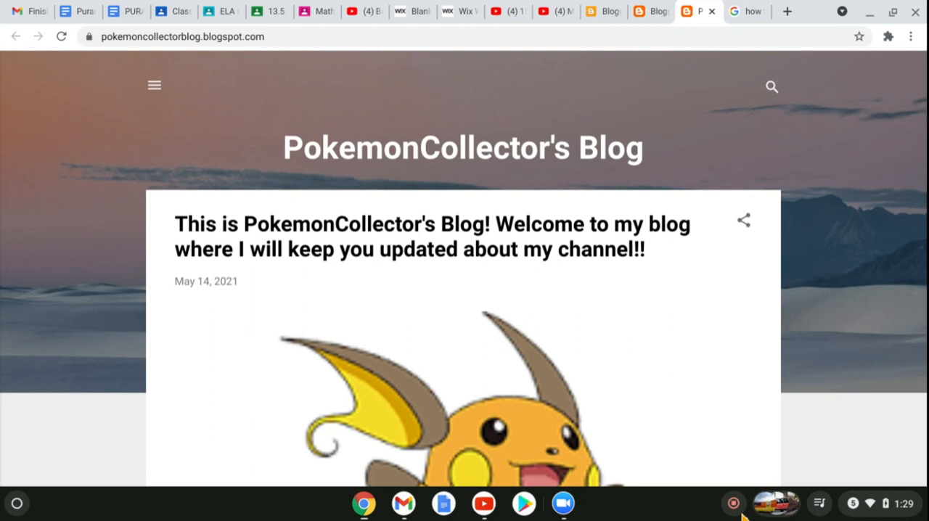
scroll("down", 3)
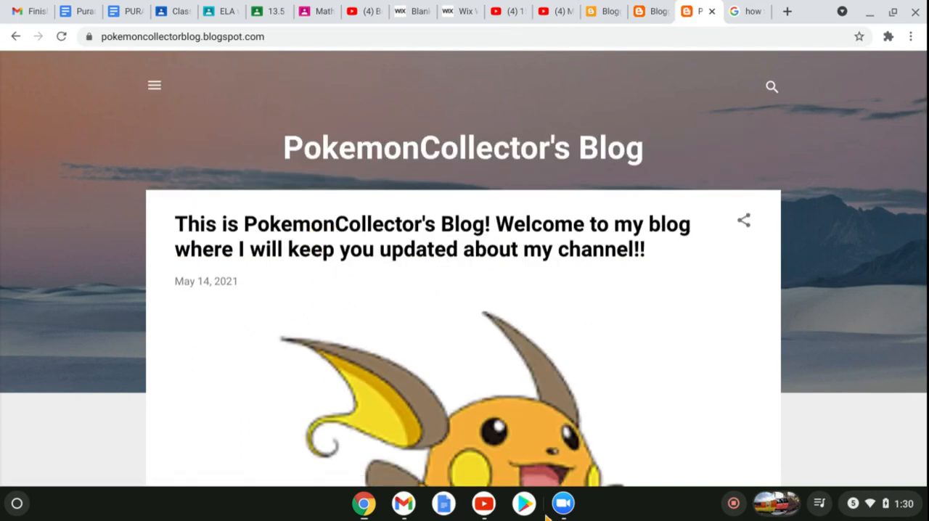
mouse_move(689, 517)
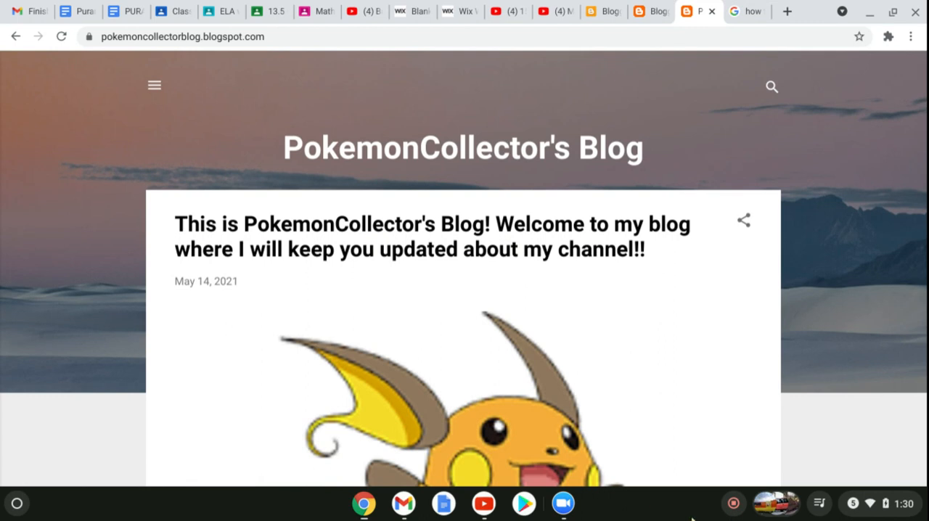
mouse_move(820, 516)
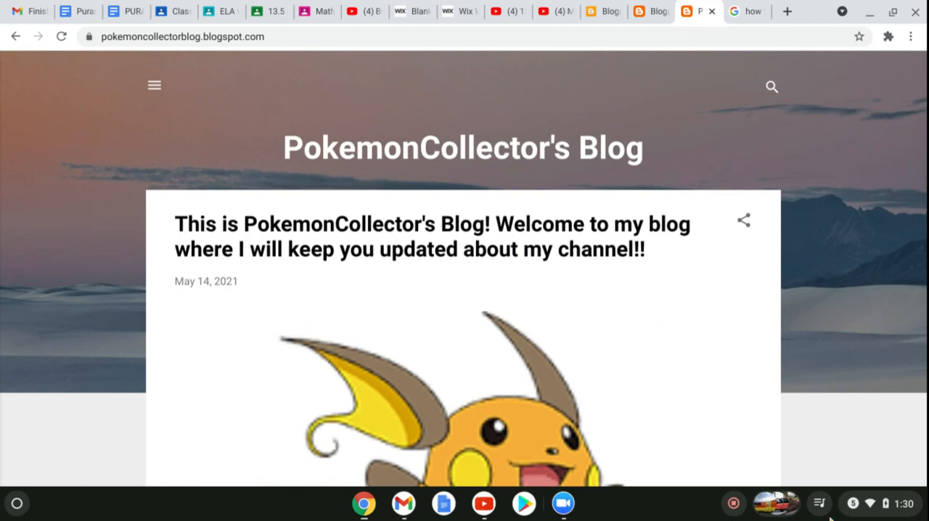